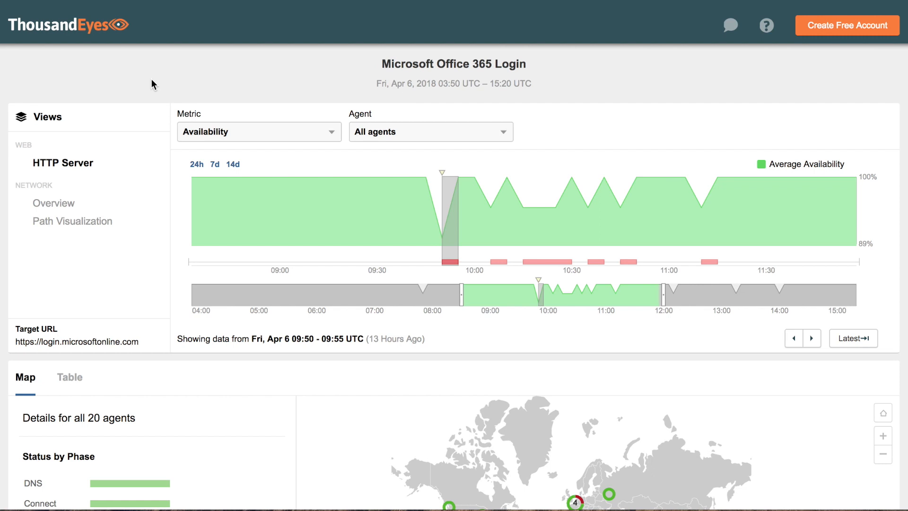
pyautogui.moveTo(139, 344)
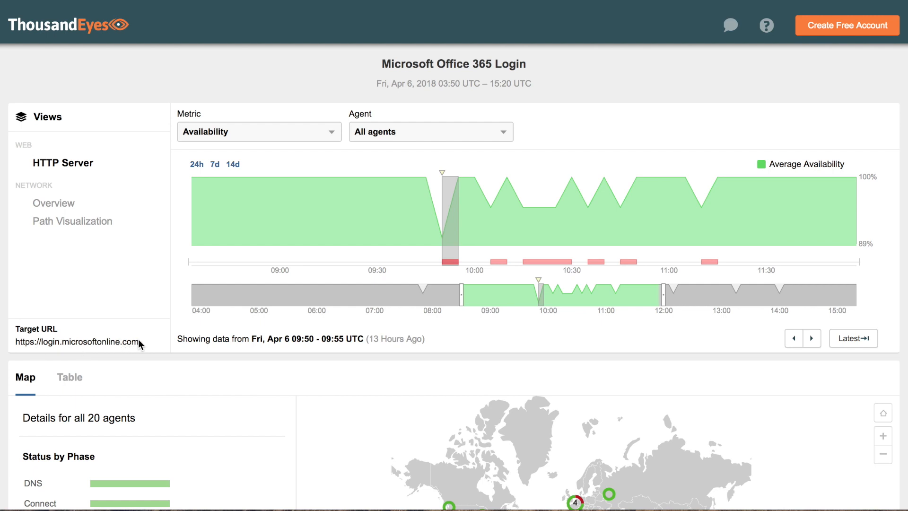
pyautogui.moveTo(159, 278)
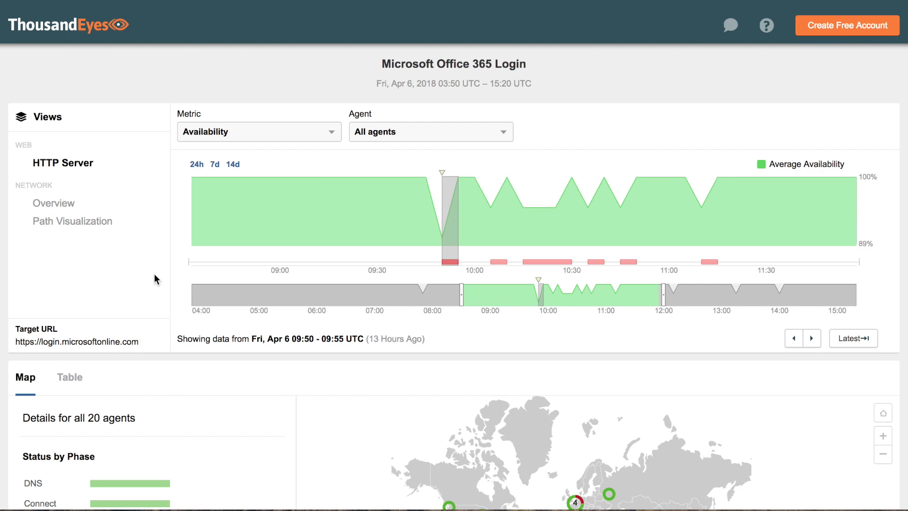
pyautogui.moveTo(453, 210)
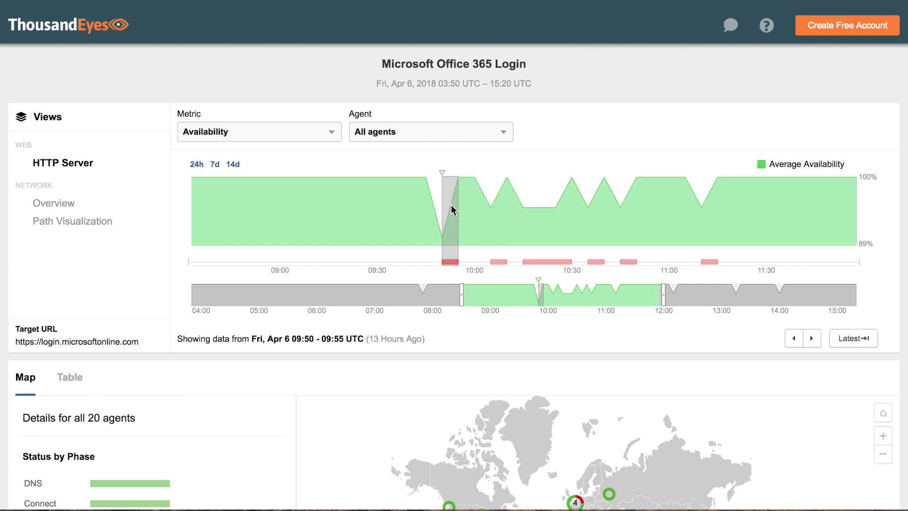
pyautogui.moveTo(444, 361)
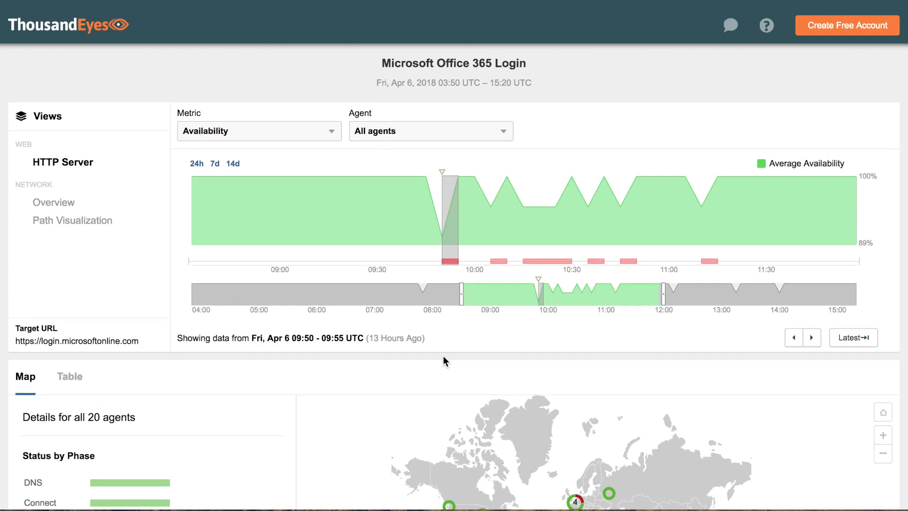
pyautogui.scroll(-3)
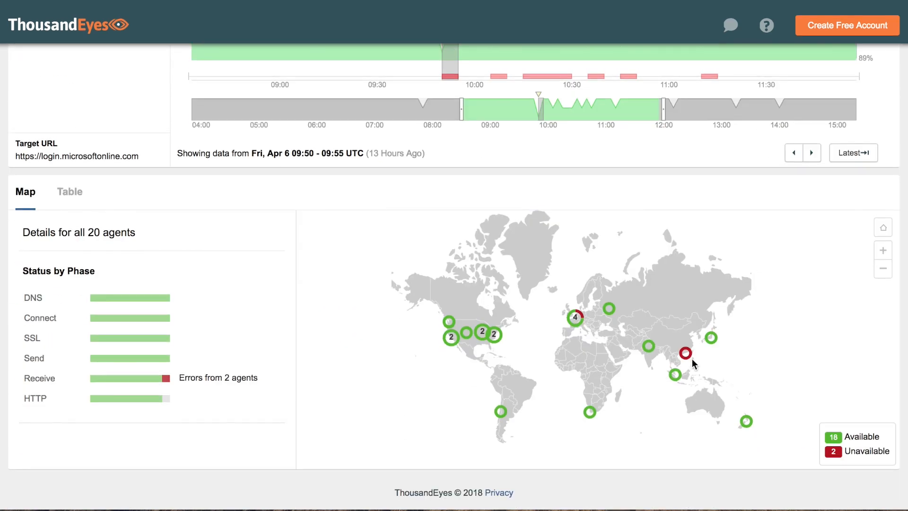
pyautogui.moveTo(686, 353)
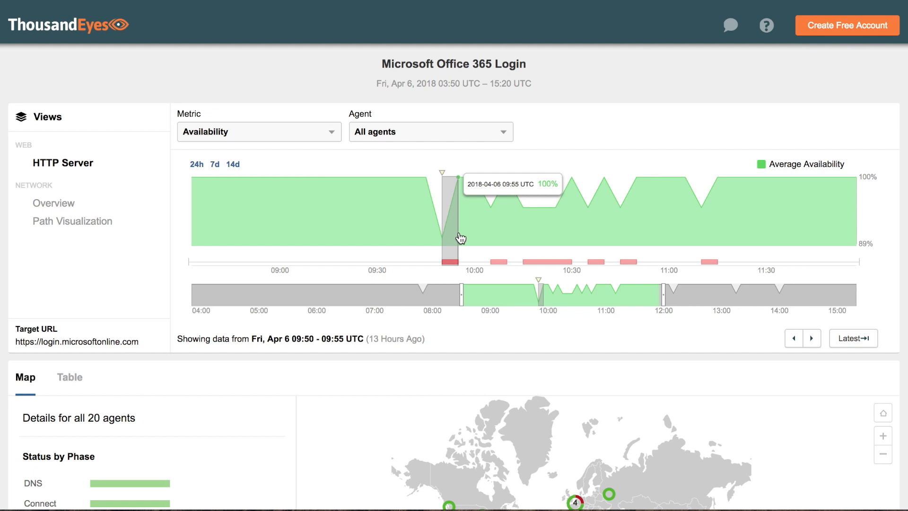
pyautogui.moveTo(516, 249)
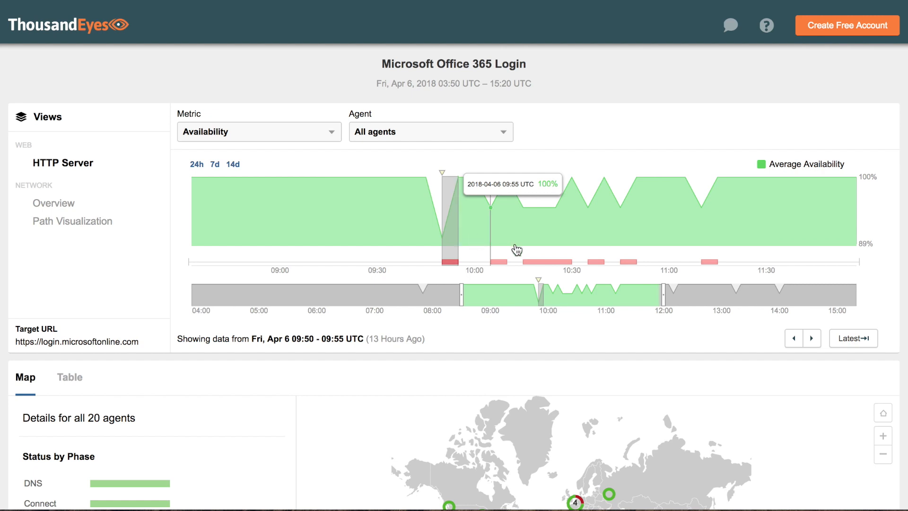